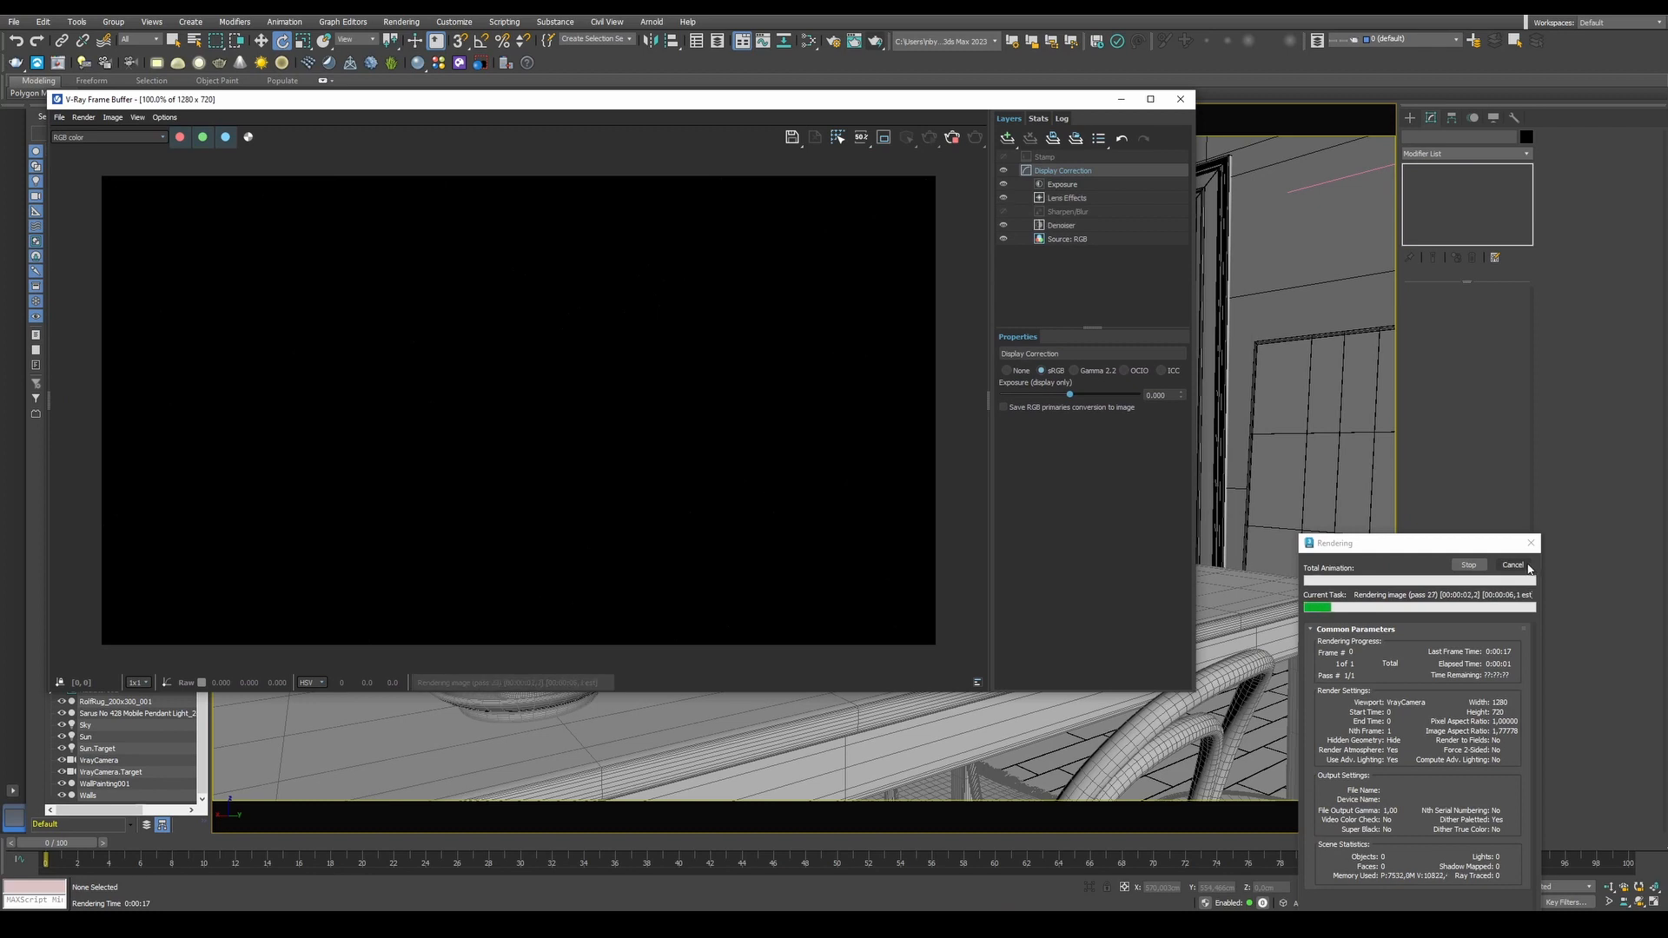
Cancel the black test render and close the V-Ray Frame Buffer window
{"action": "left_click", "coordinate": [1511, 564]}
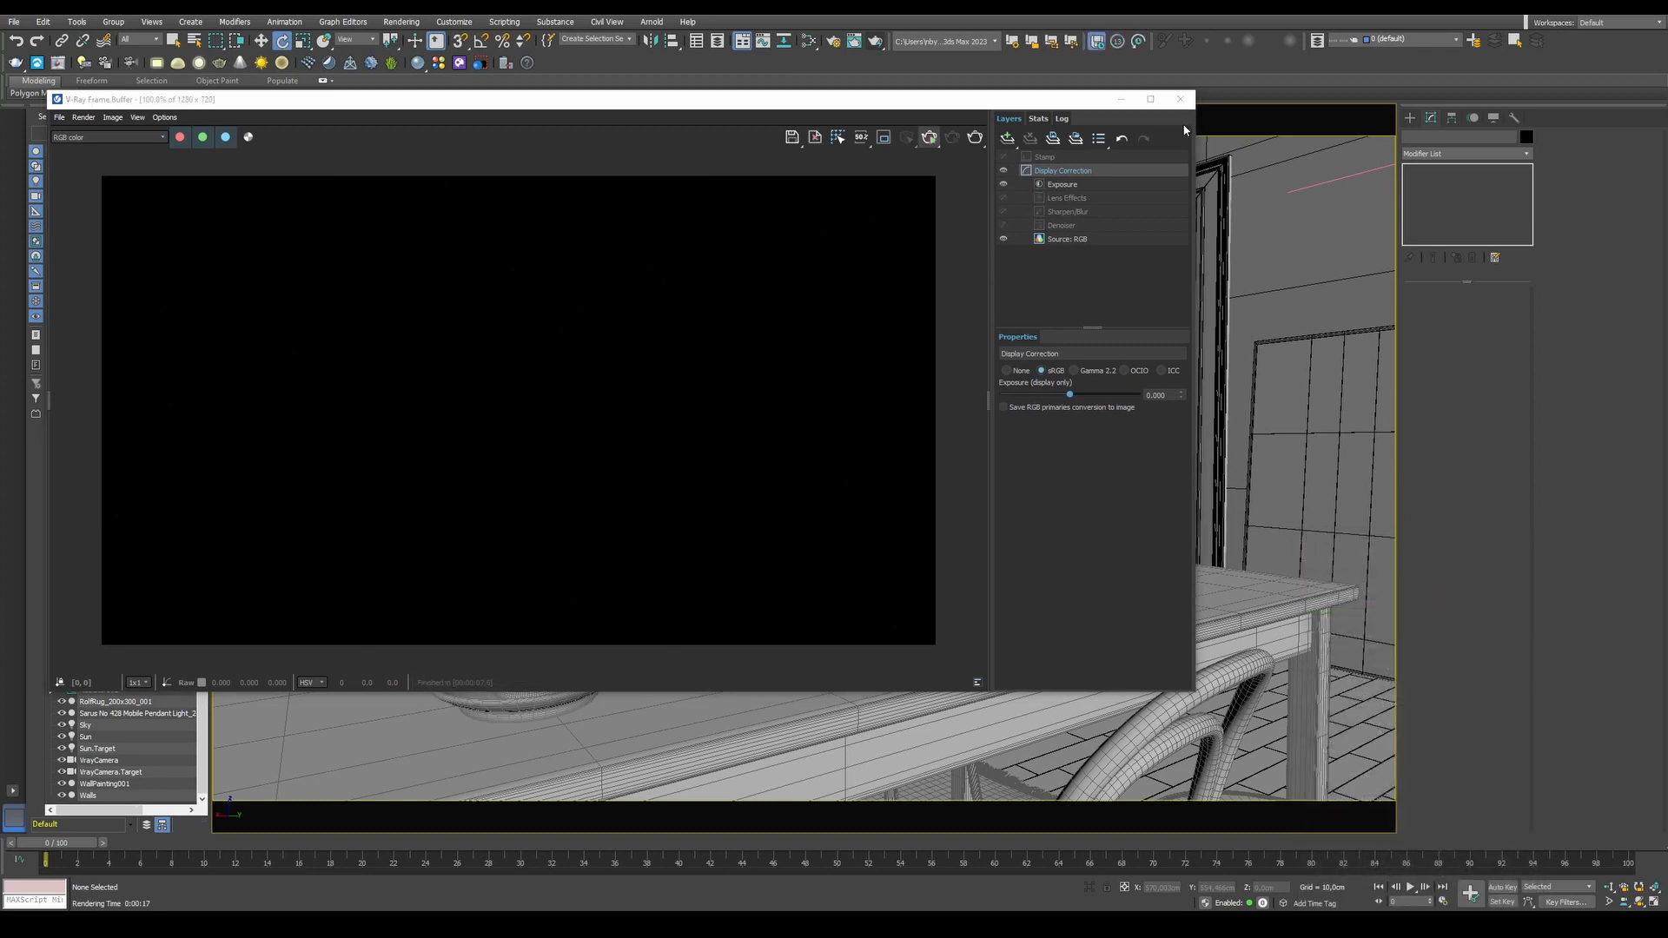
{"action": "left_click", "coordinate": [1179, 99]}
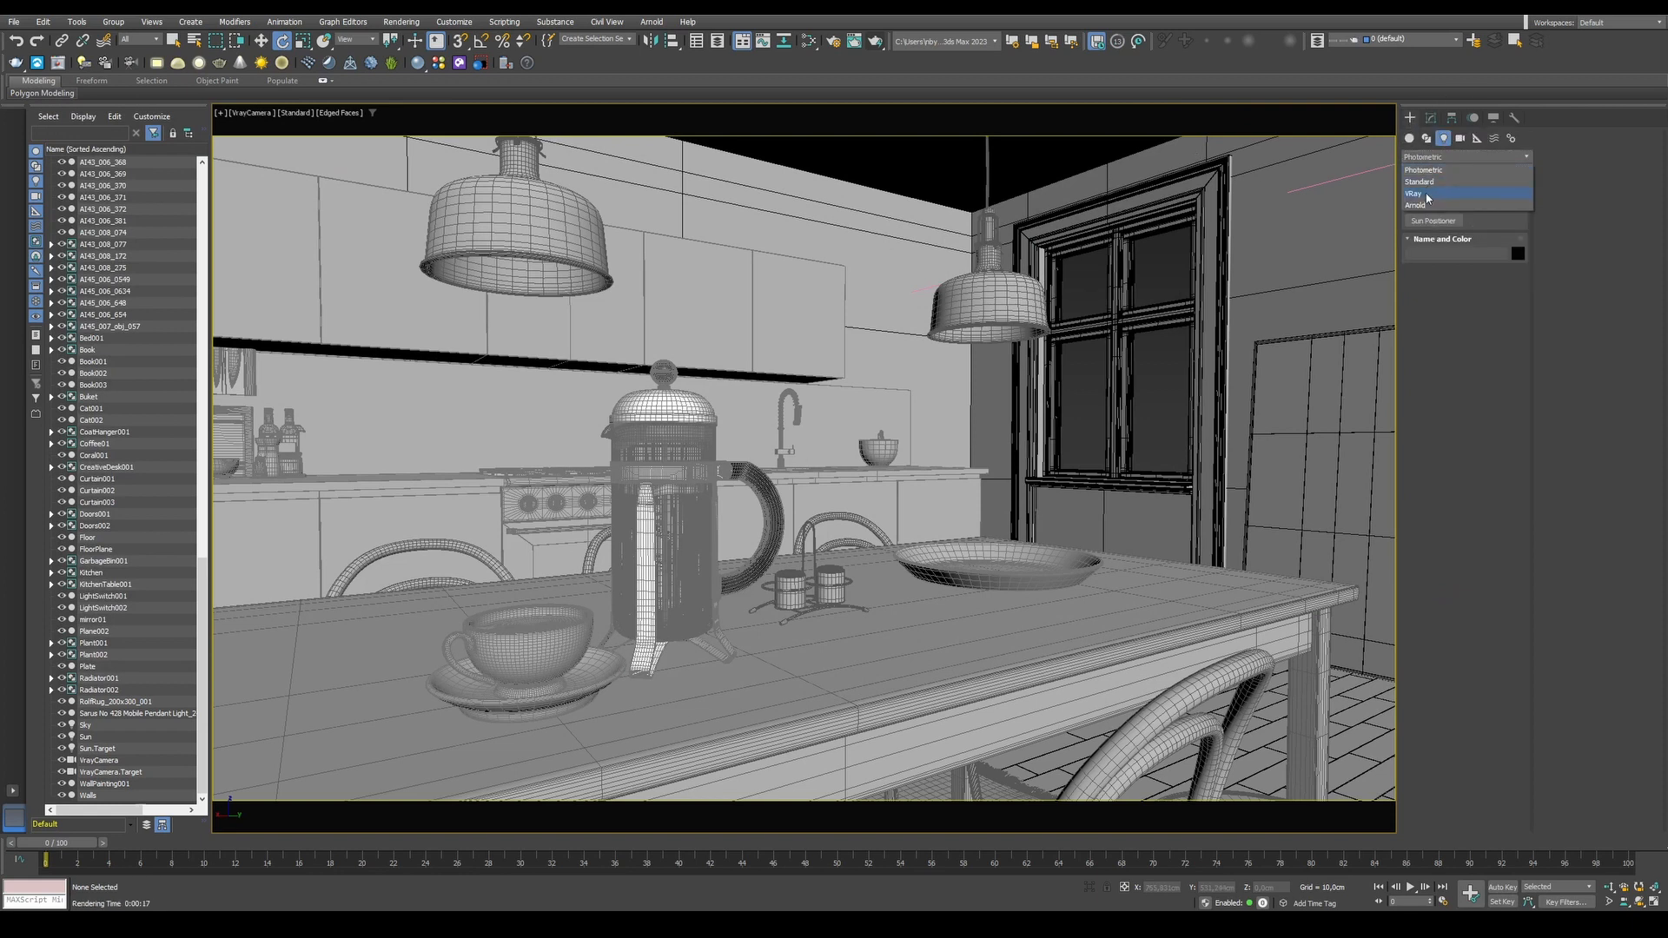
Create a VRayLight and set its type to Dome
{"action": "left_click", "coordinate": [1416, 192]}
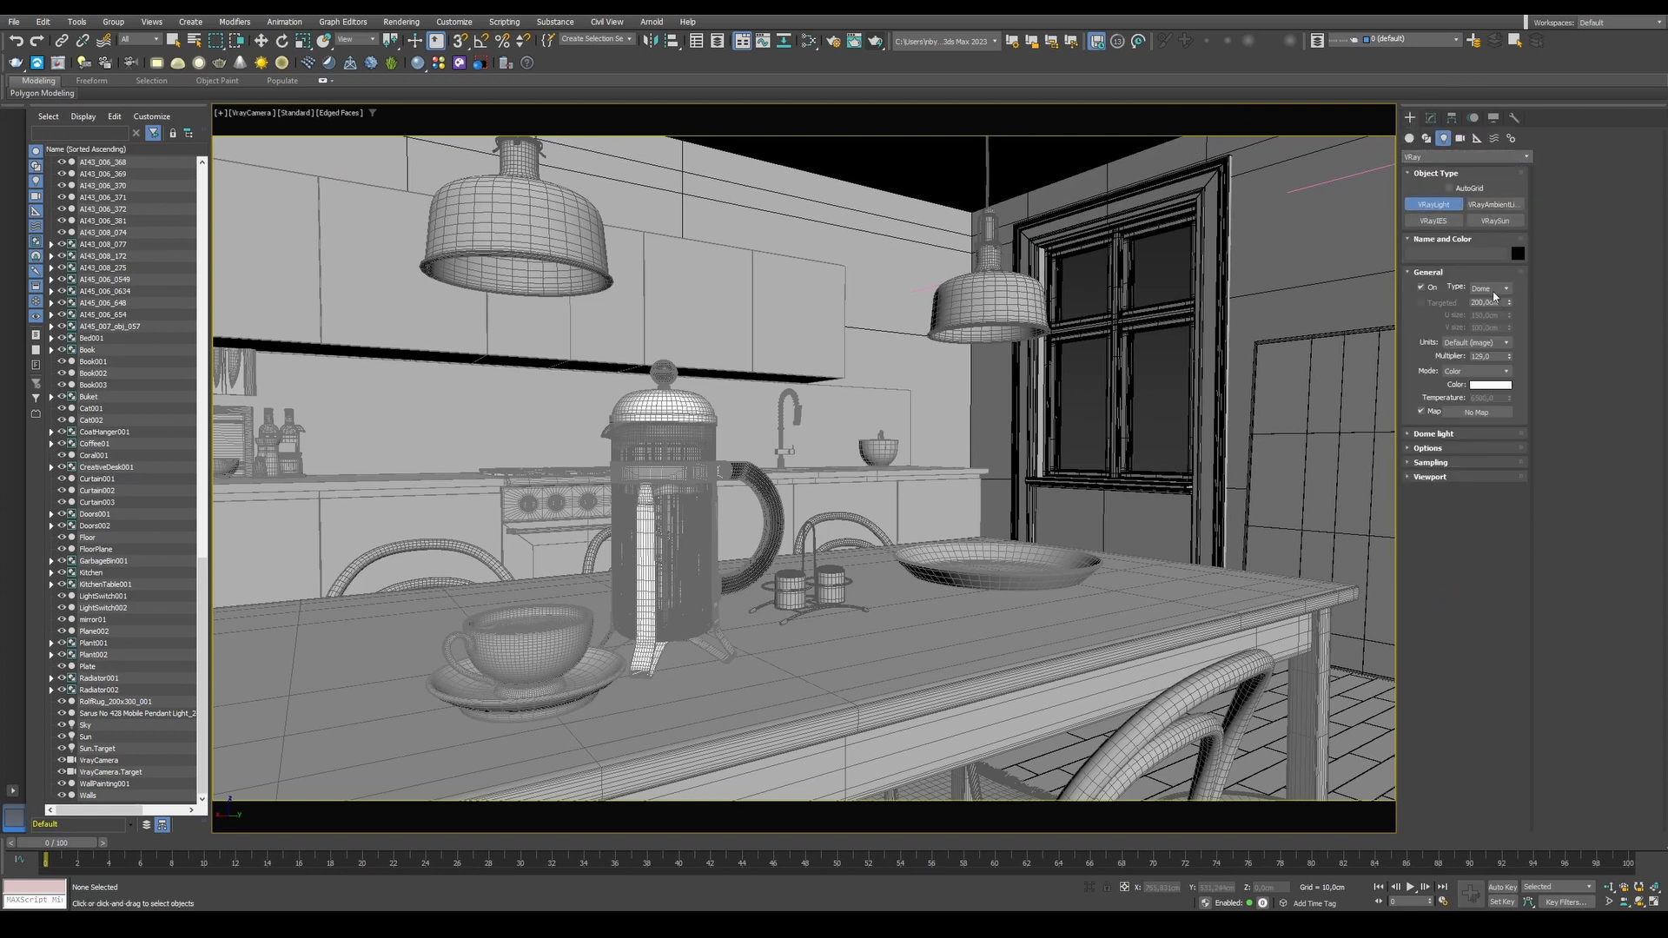
{"action": "left_click", "coordinate": [1489, 288]}
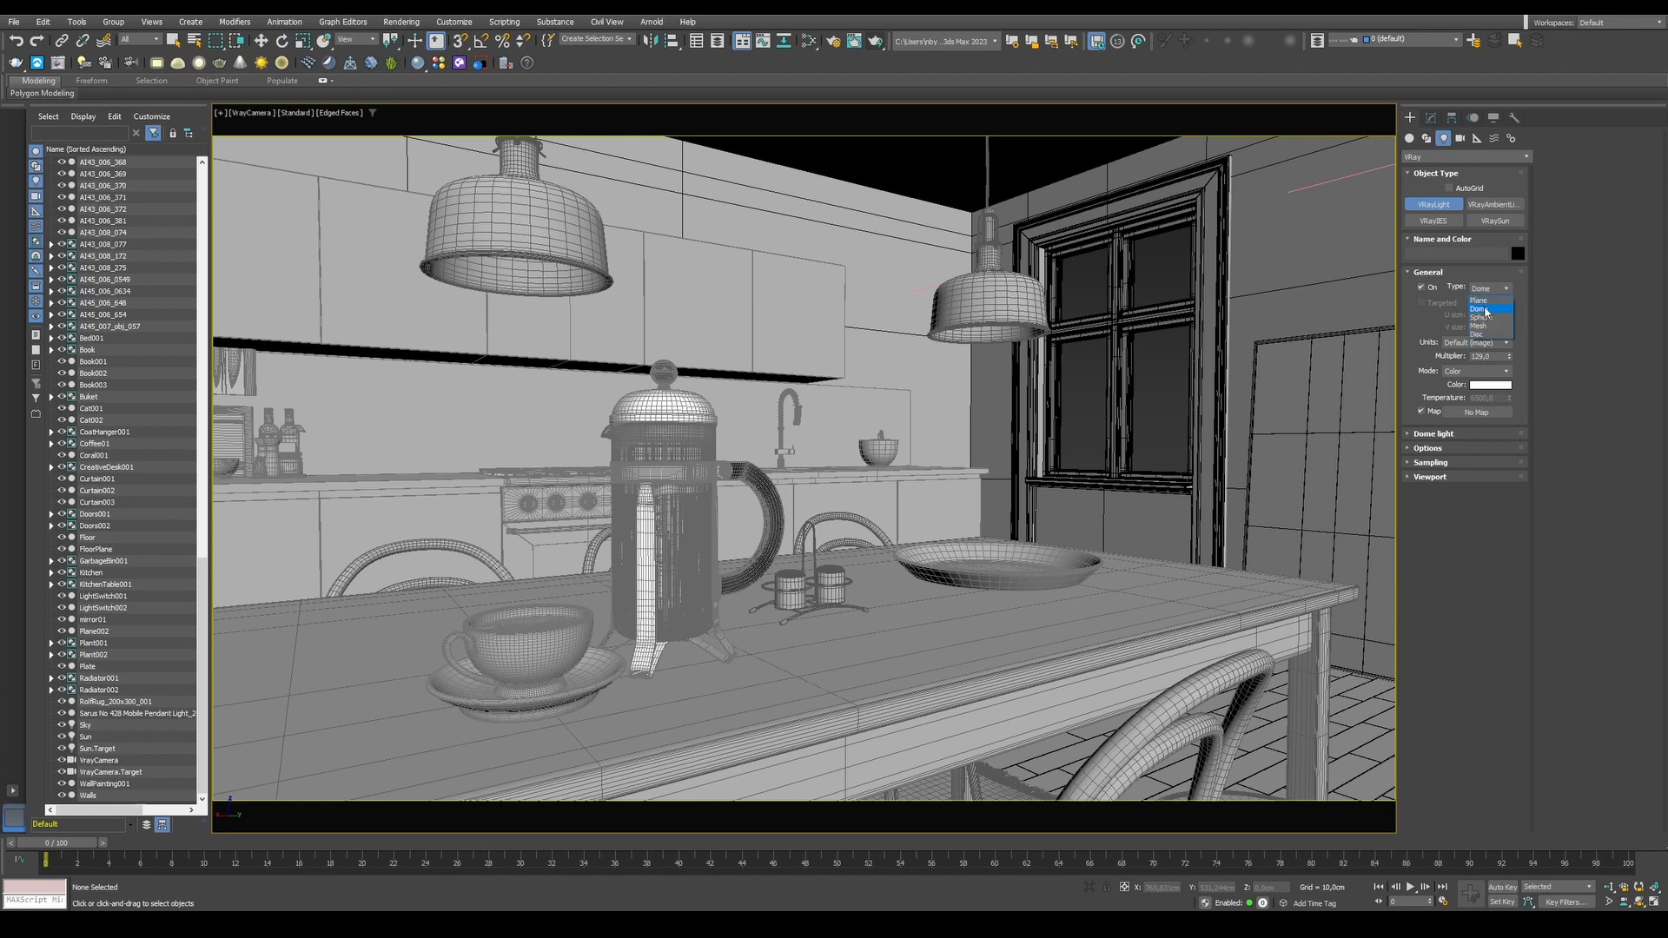
{"action": "left_click", "coordinate": [1478, 308]}
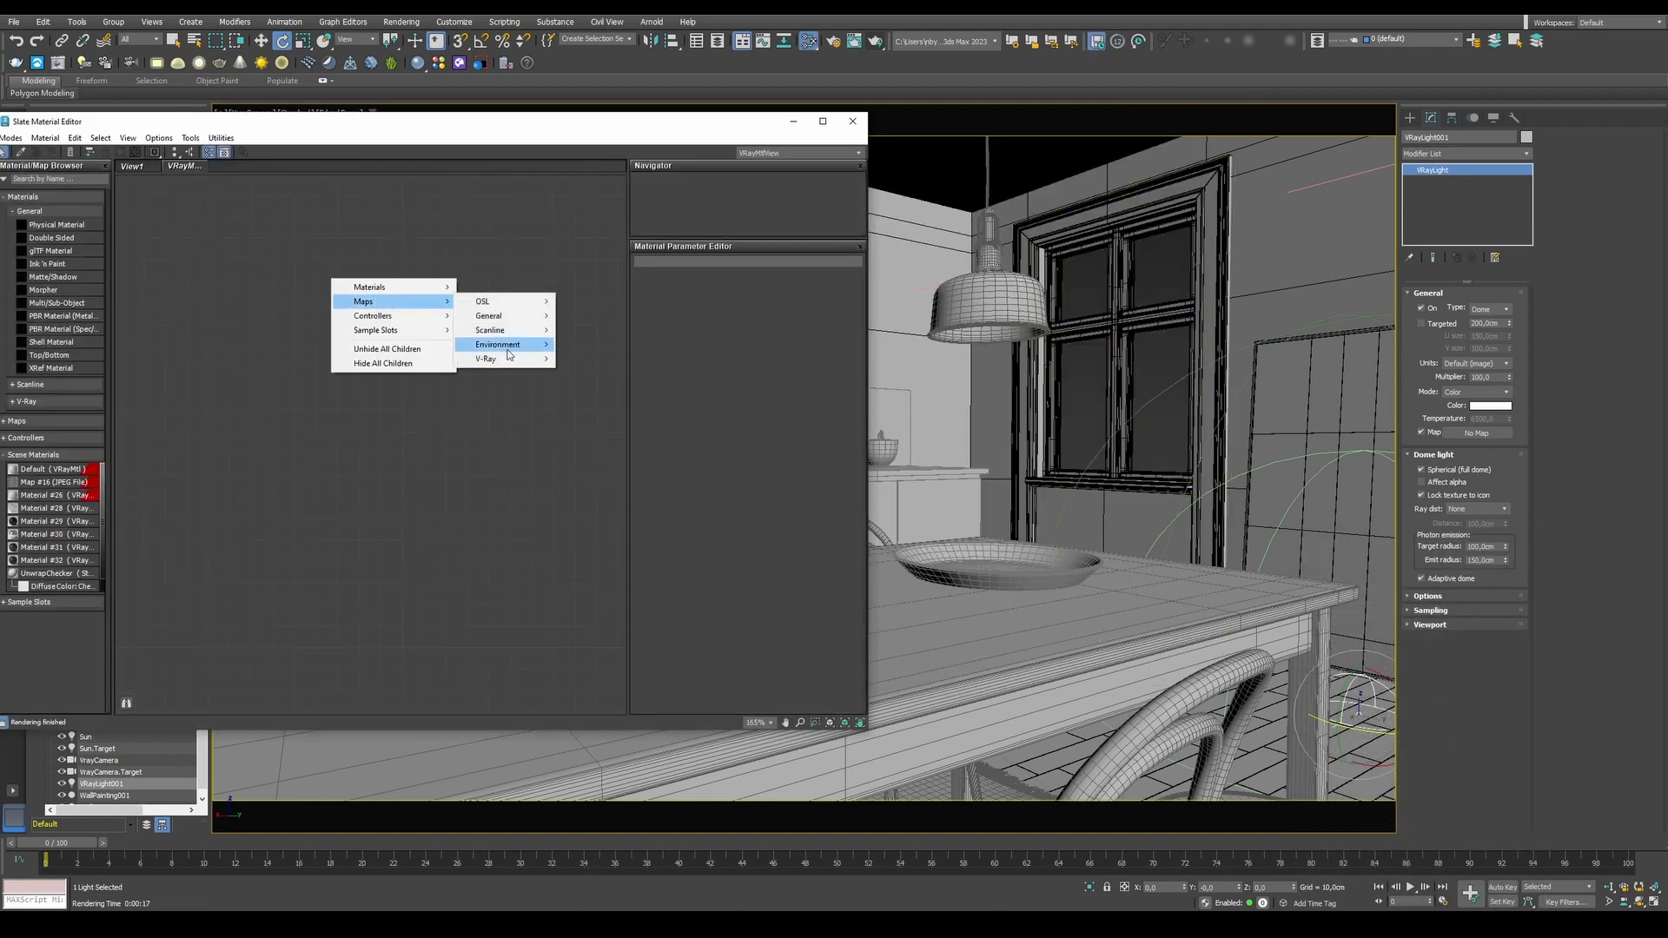
Add a VRayBitmap environment map holding the sunny sky HDRI for the dome
{"action": "left_click", "coordinate": [497, 344]}
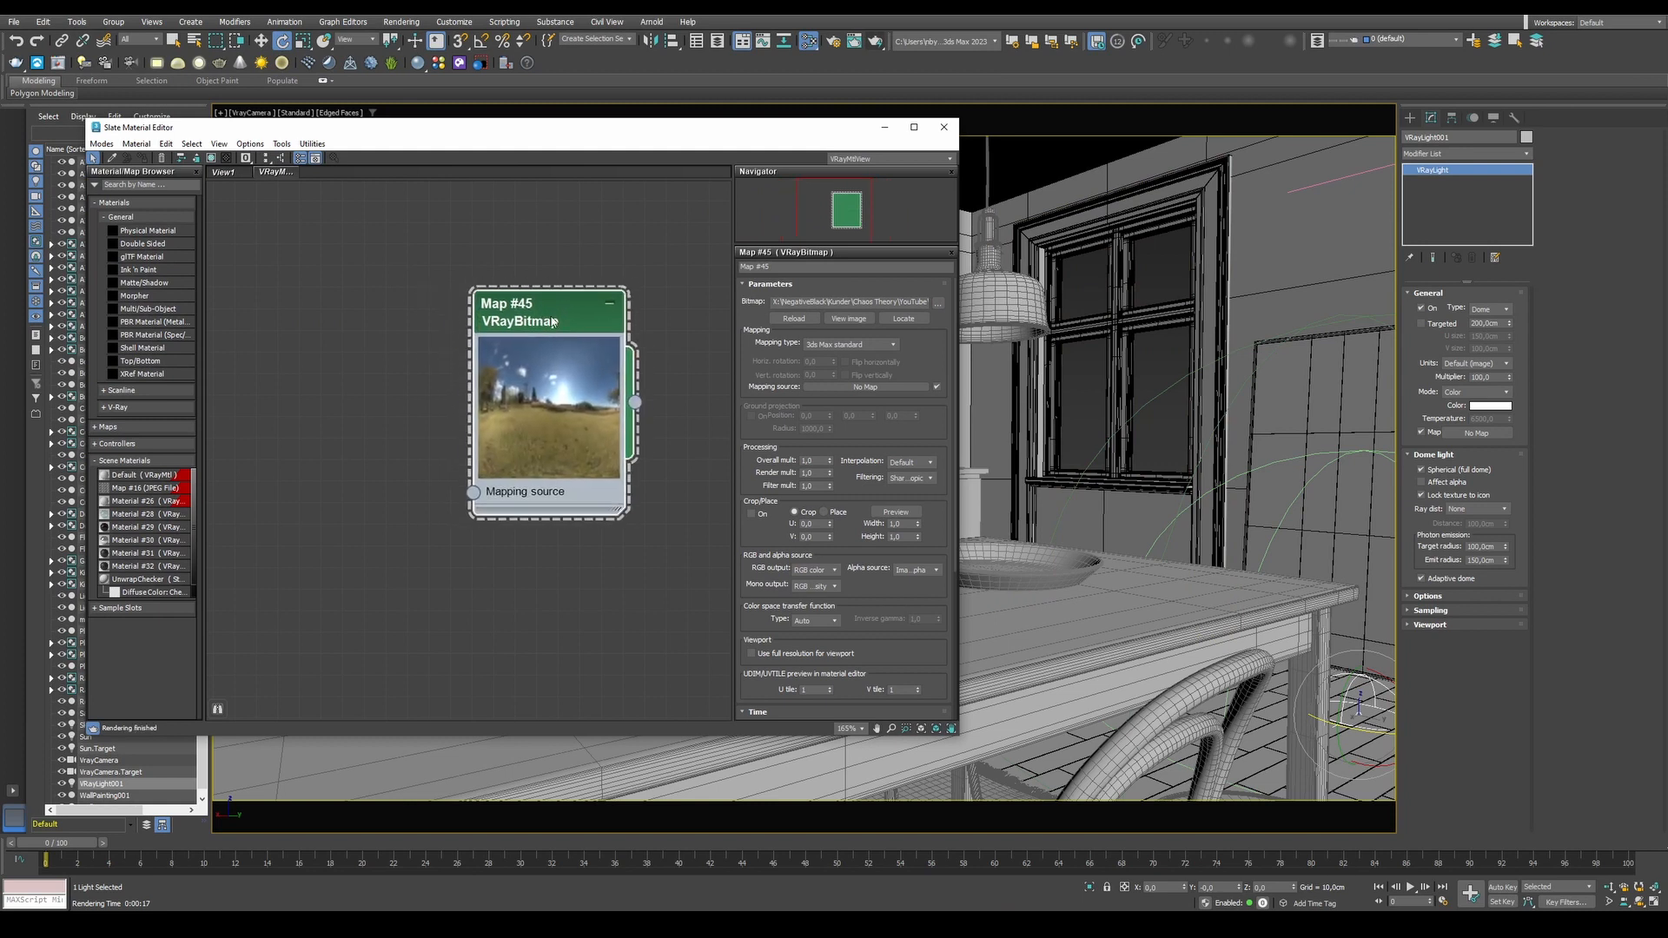
{"action": "left_click", "coordinate": [849, 344]}
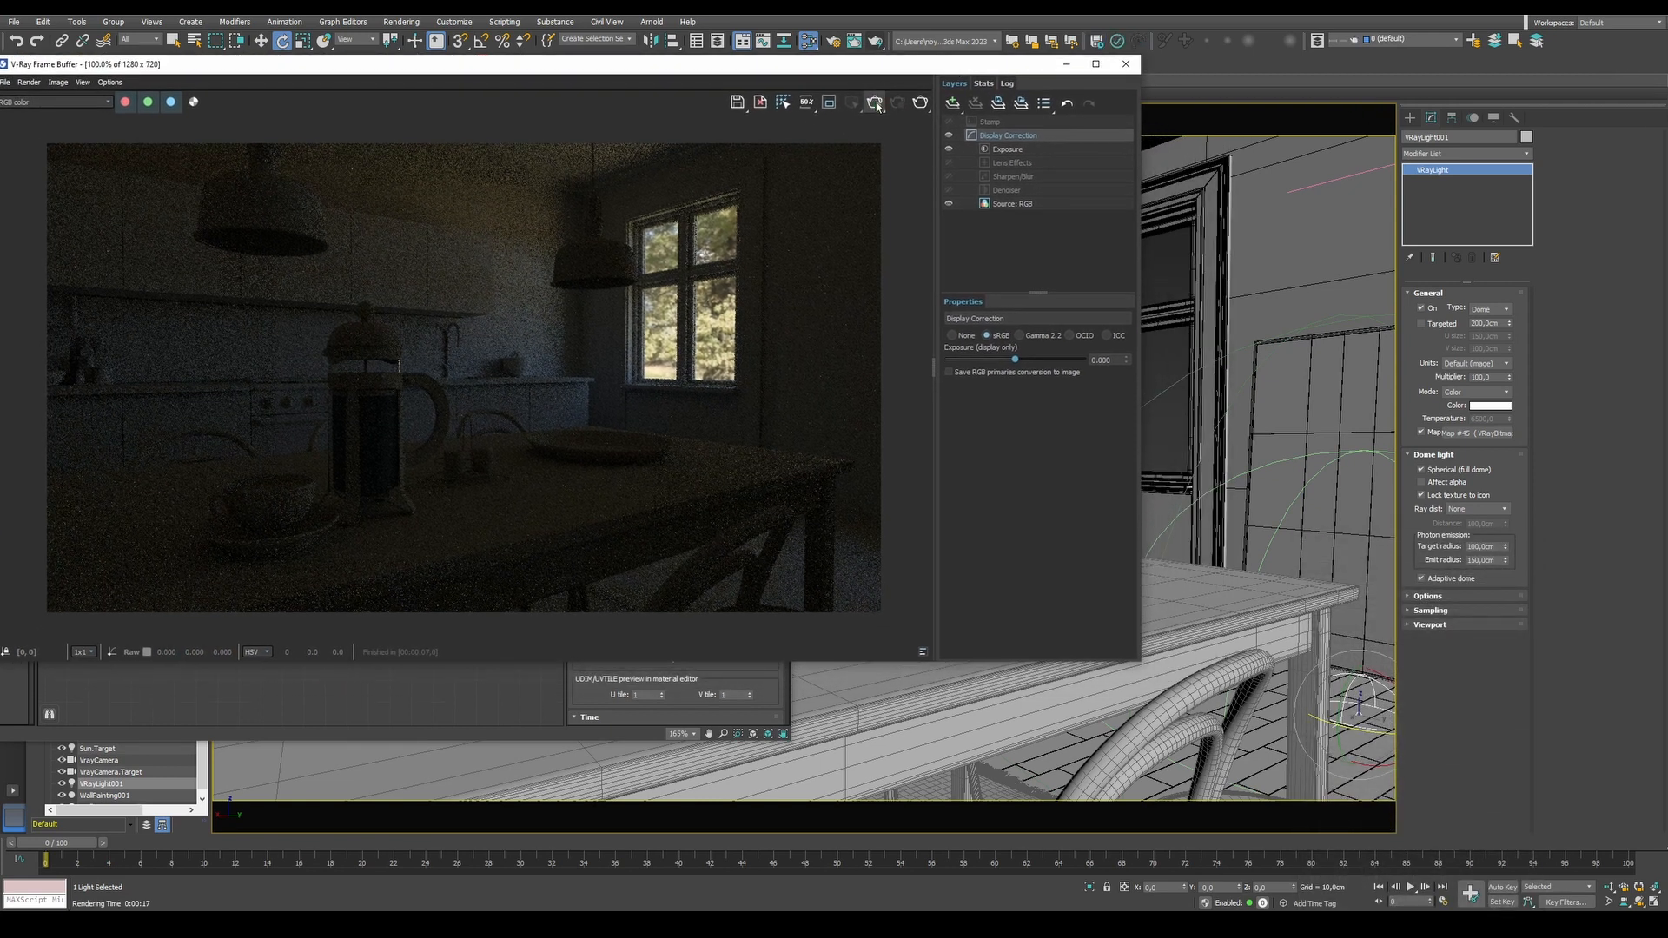
Start an interactive render and let the HDRI follow the dome light's rotation
{"action": "left_click", "coordinate": [875, 103]}
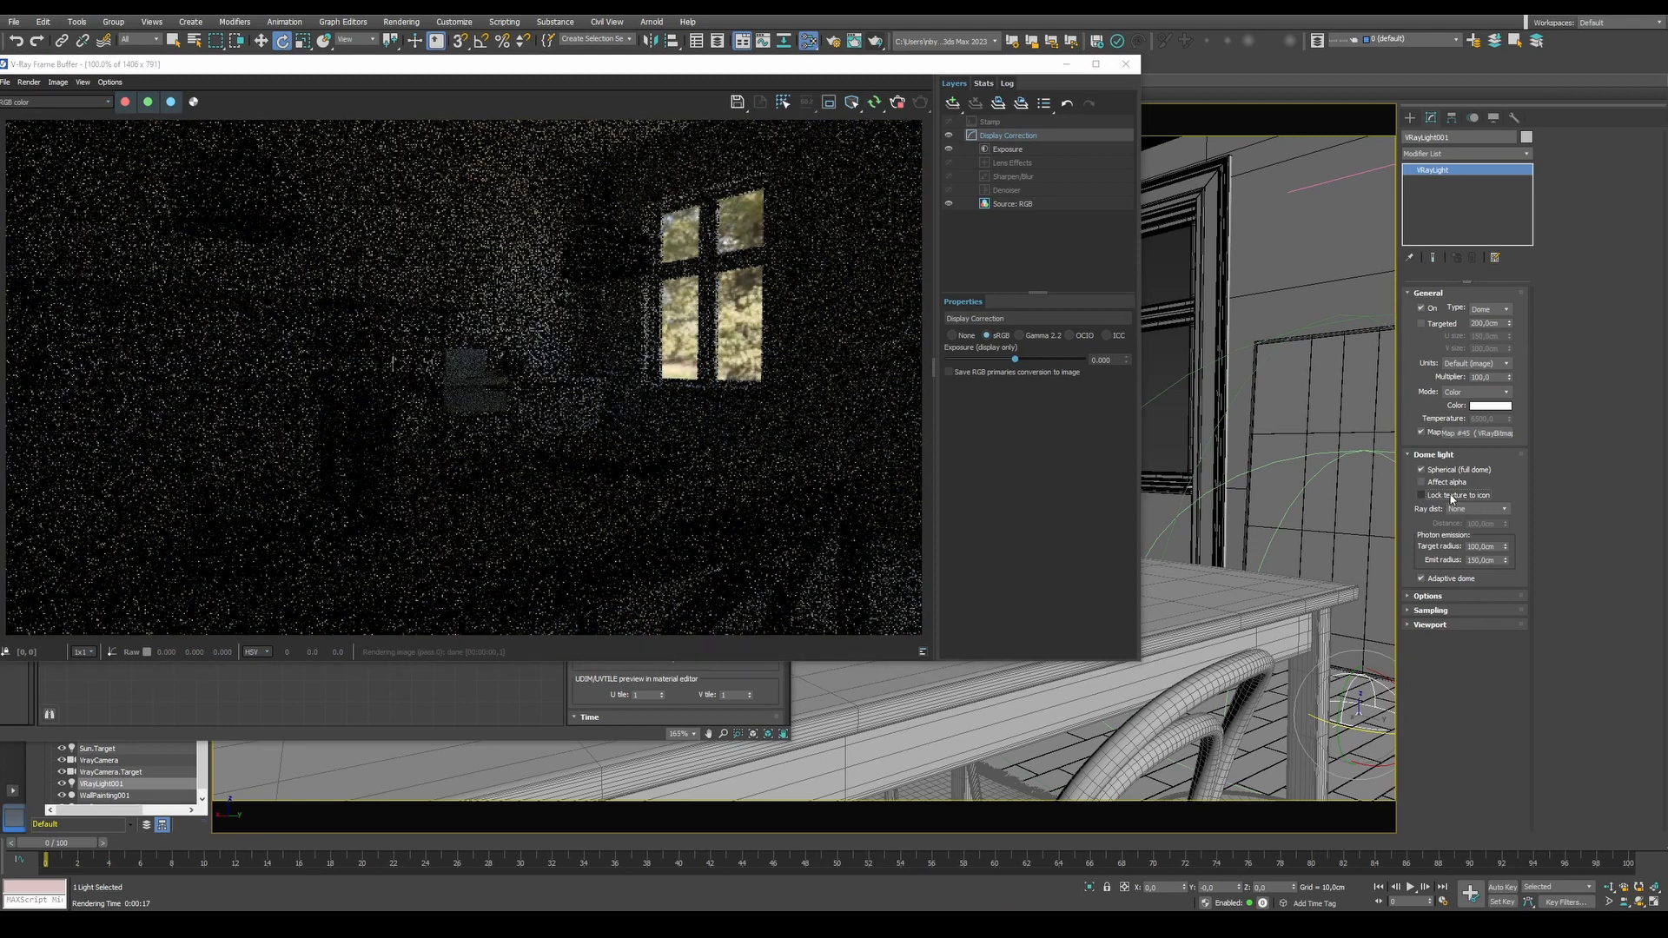
{"action": "left_click", "coordinate": [1421, 494]}
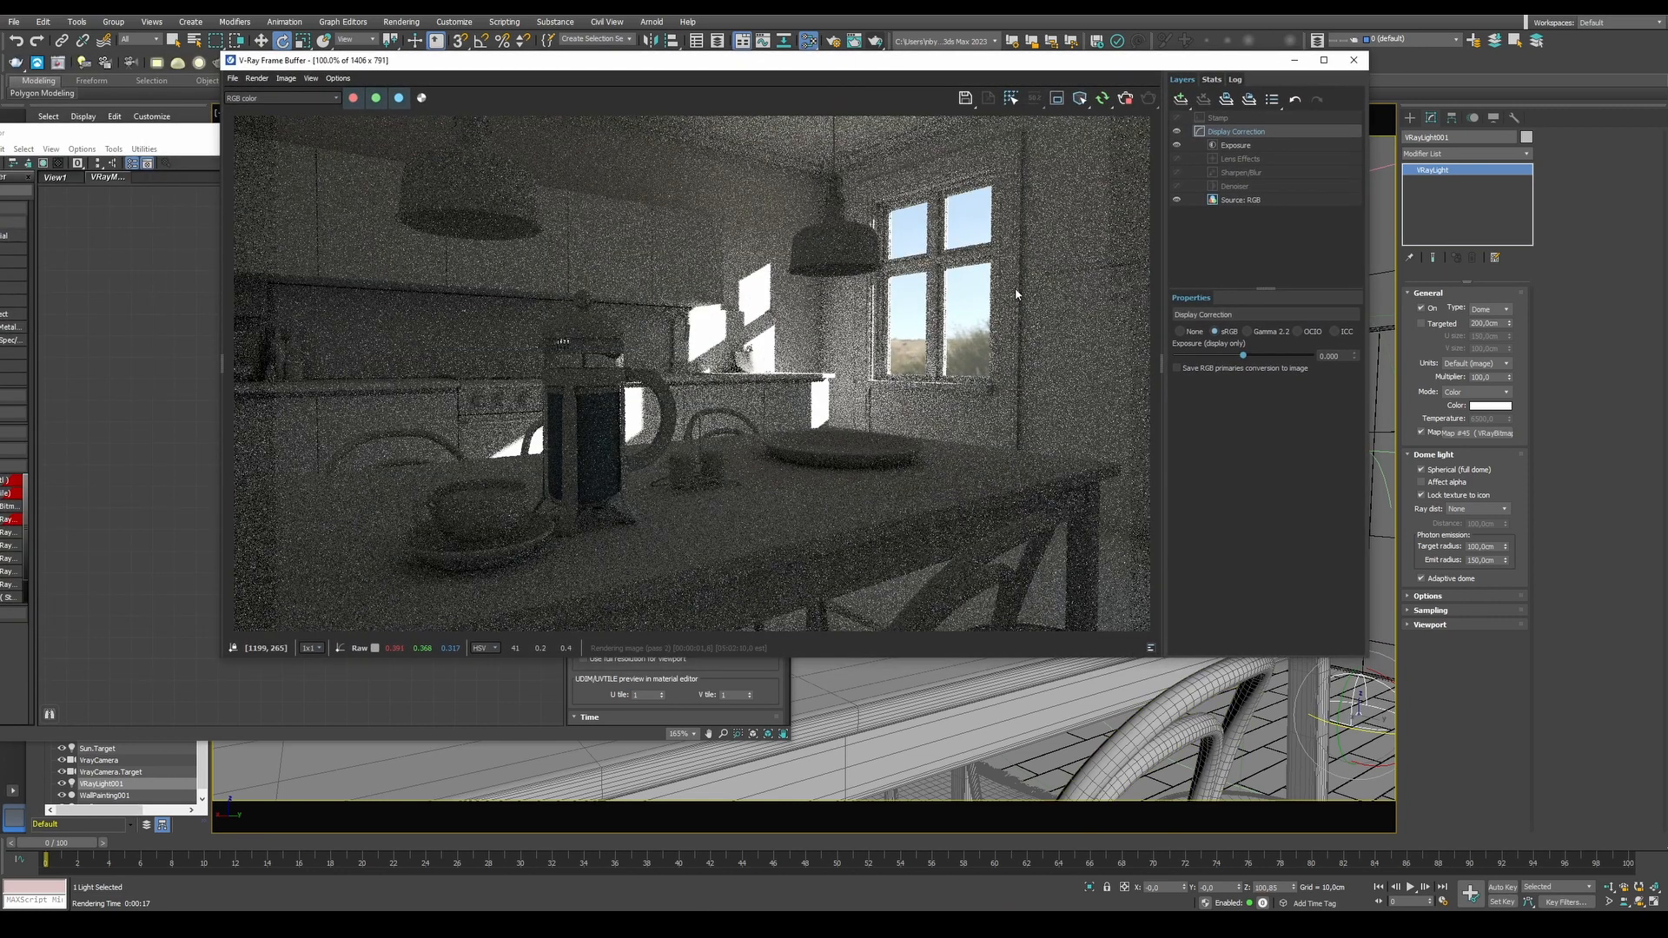
Select the dome light's Multiplier value, keeping it at 100 while the render refines
{"action": "triple_click", "coordinate": [1481, 376]}
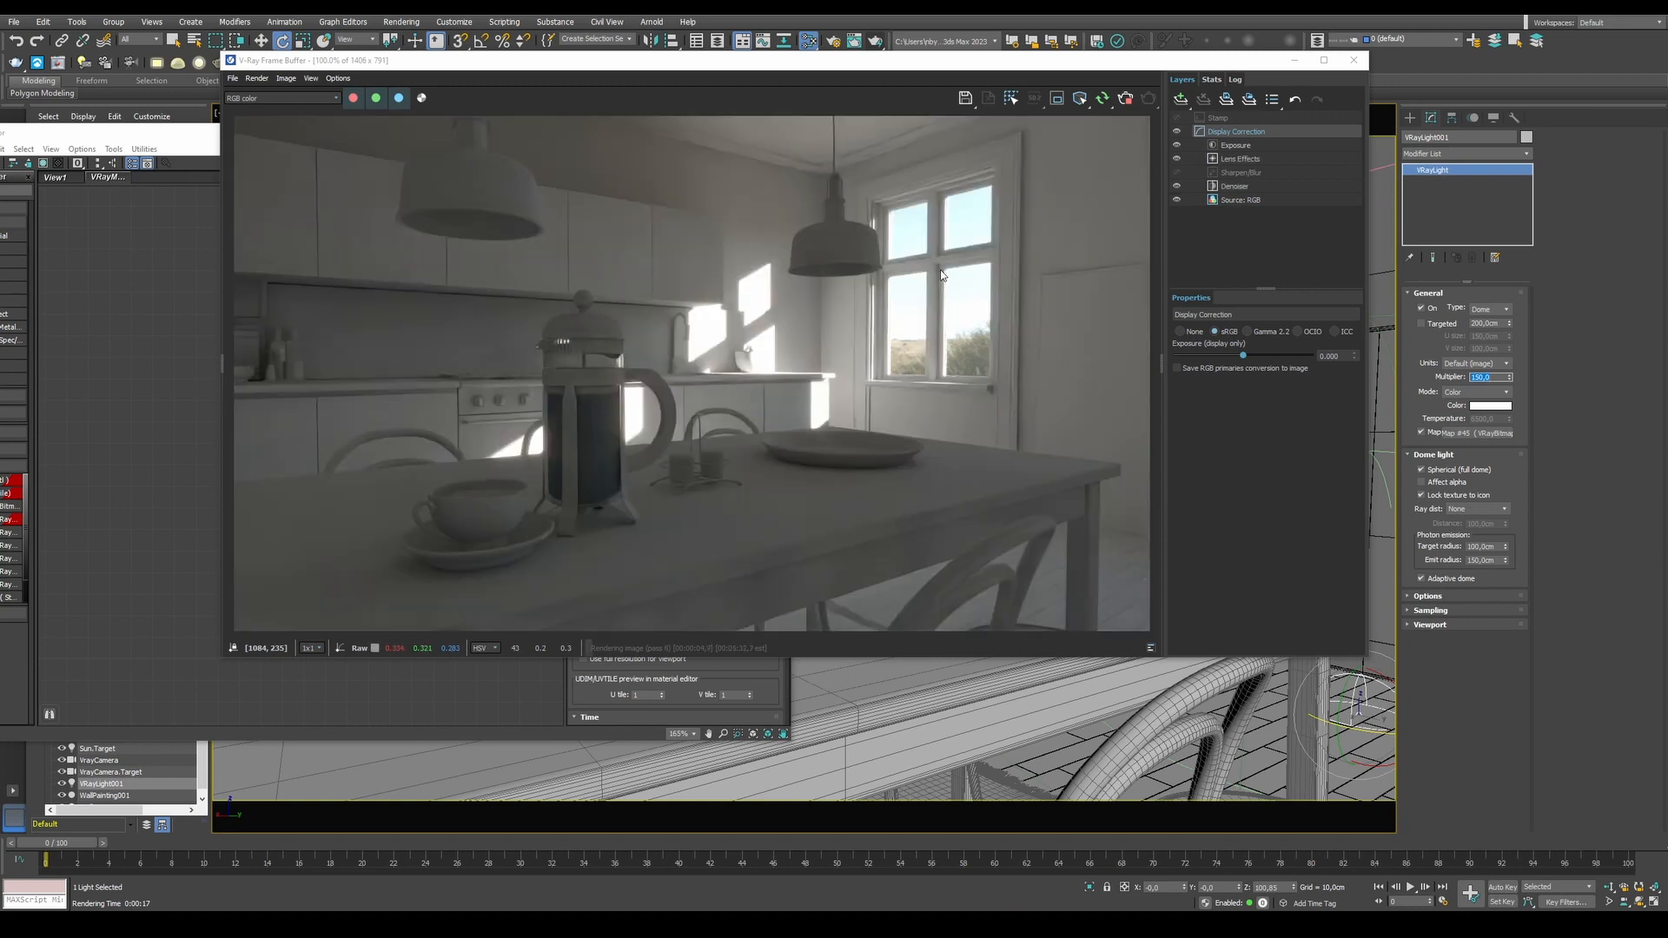
{"action": "mouse_move", "coordinate": [946, 131]}
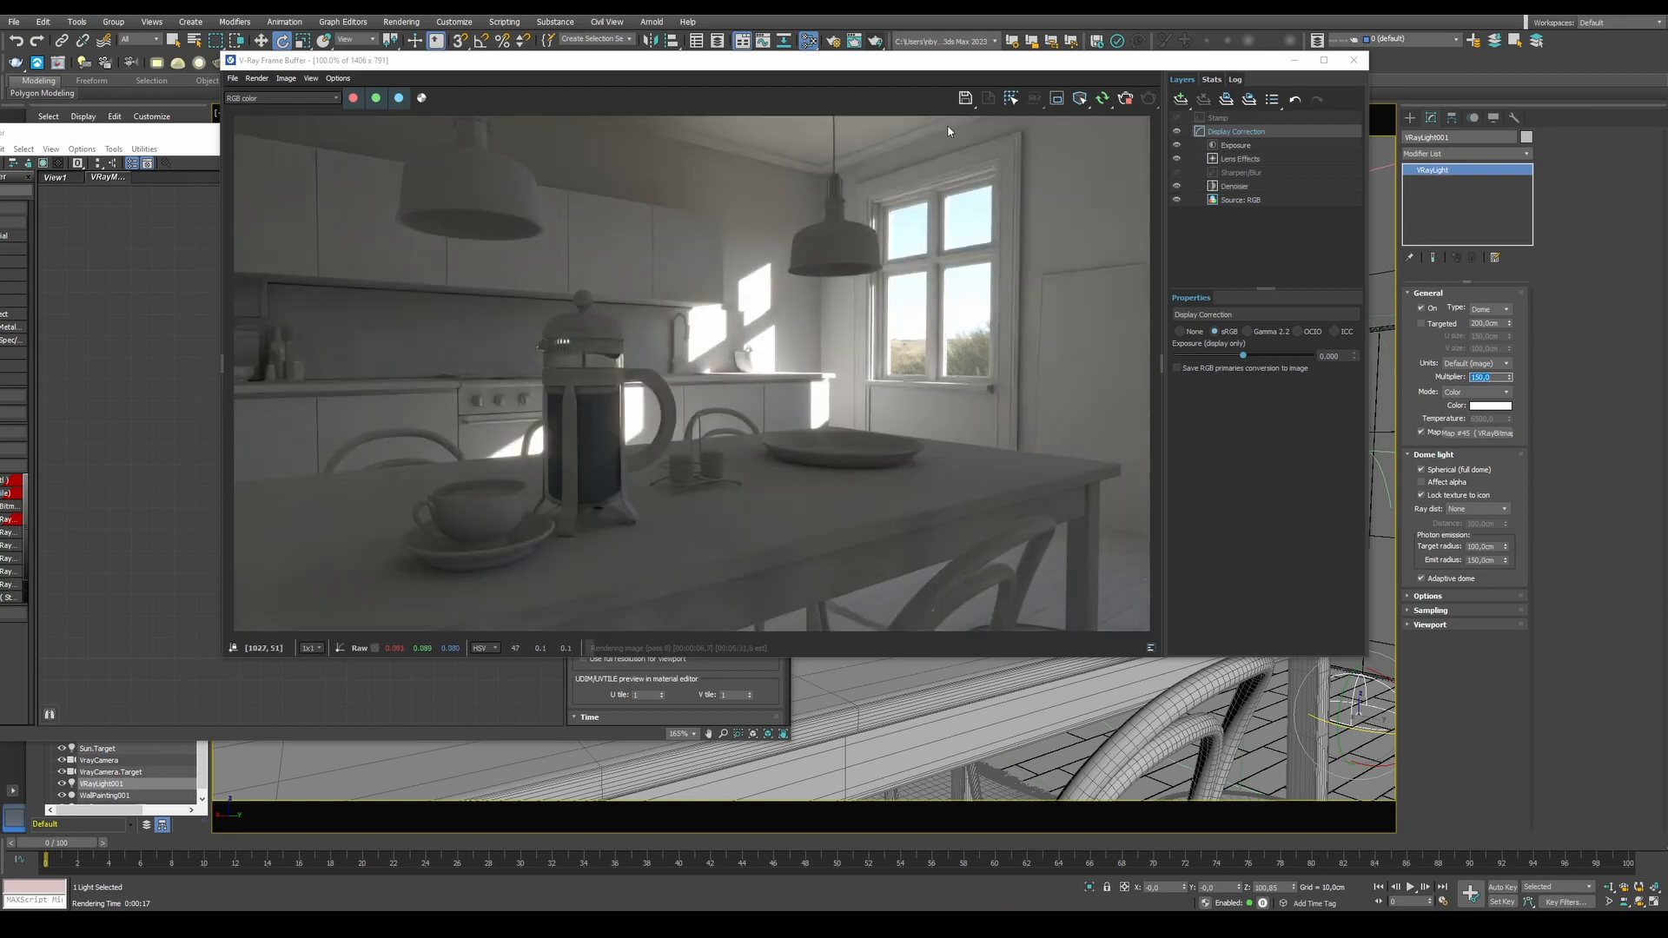